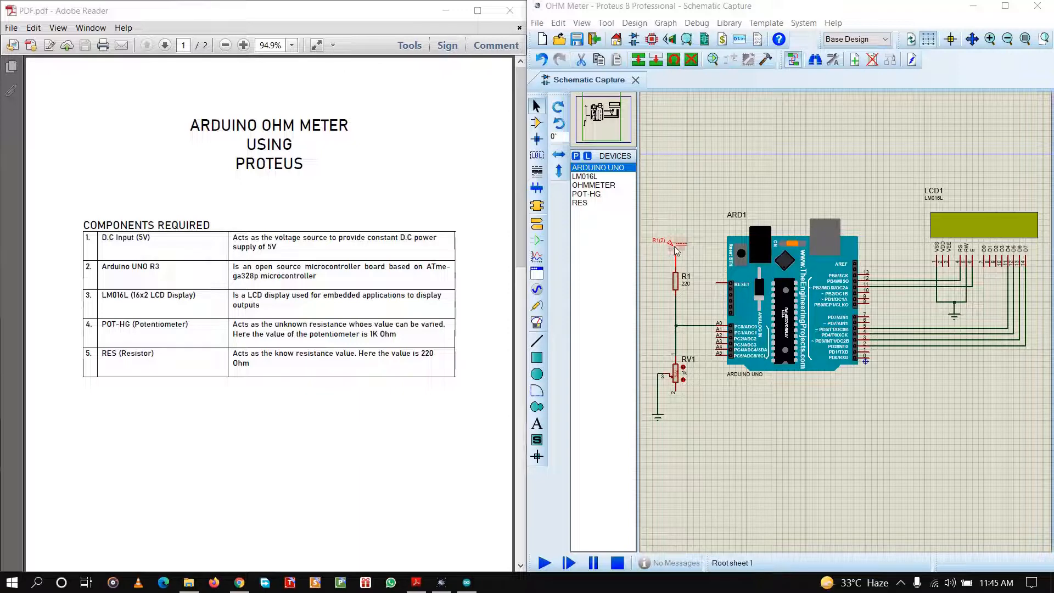
Inspect the 5 V DC source properties unchanged, then scroll the PDF to the voltage divider page.
{"action": "left_click", "coordinate": [666, 241]}
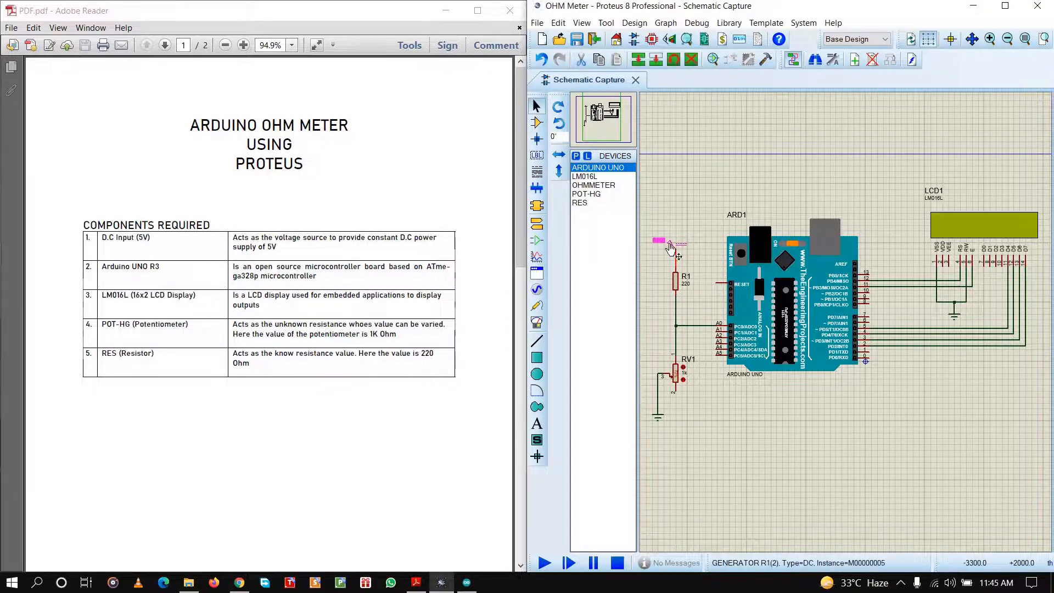
{"action": "double_click", "coordinate": [669, 242]}
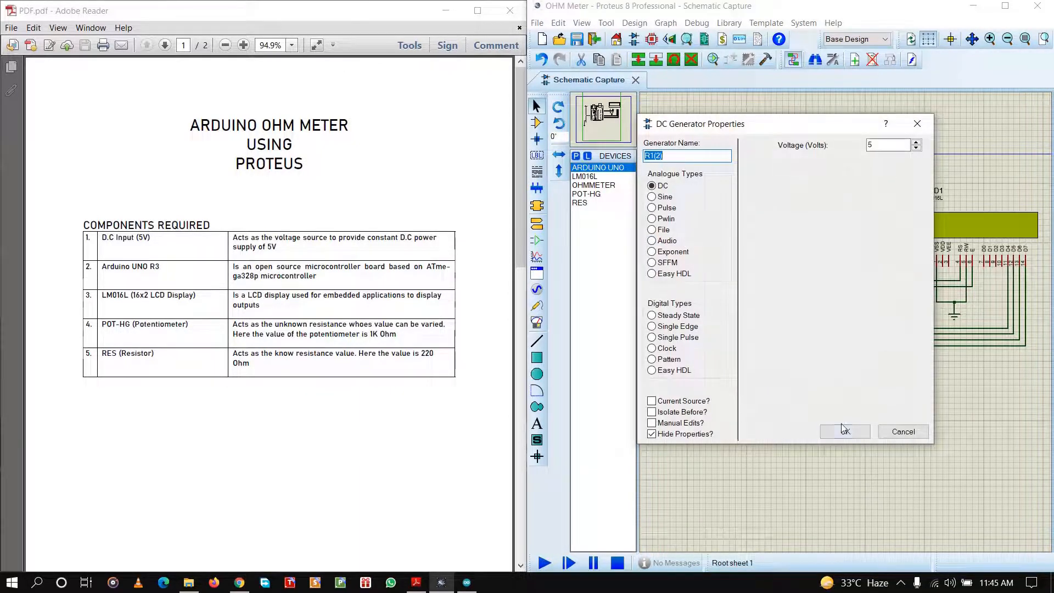
{"action": "left_click", "coordinate": [844, 431]}
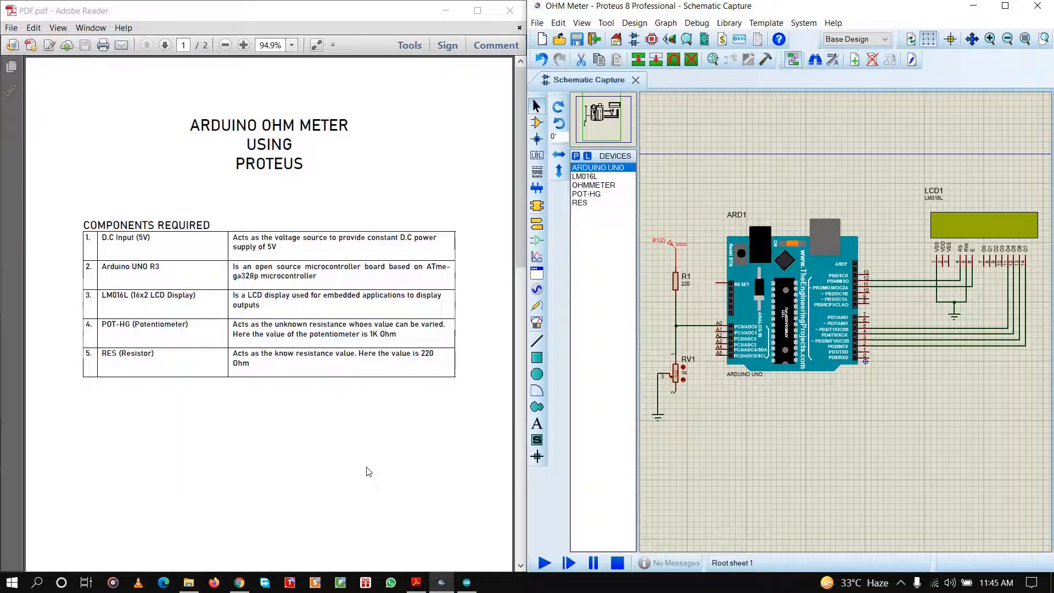
{"action": "mouse_move", "coordinate": [210, 356]}
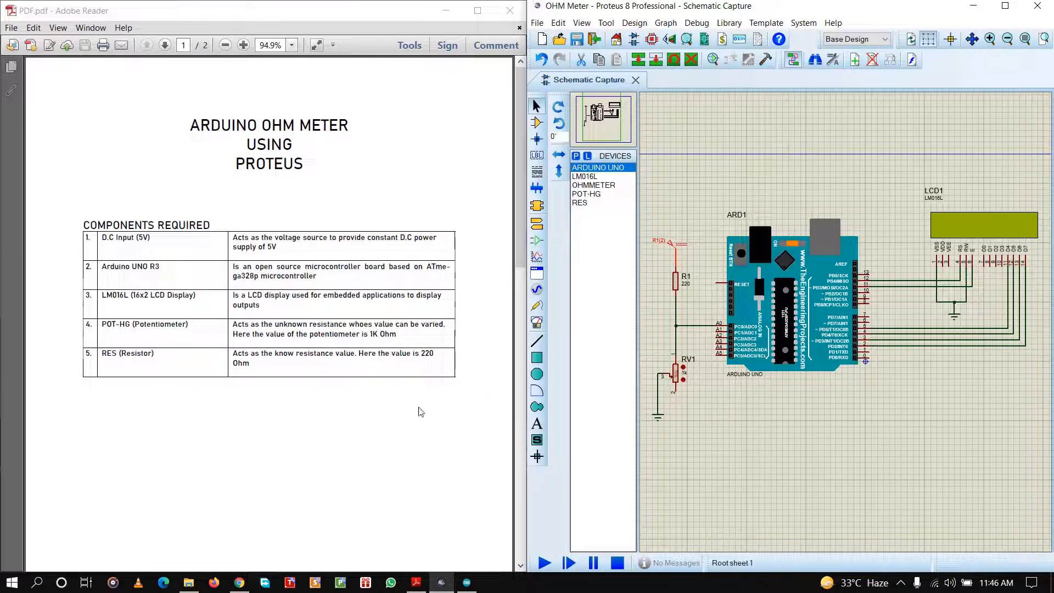
{"action": "mouse_move", "coordinate": [350, 410]}
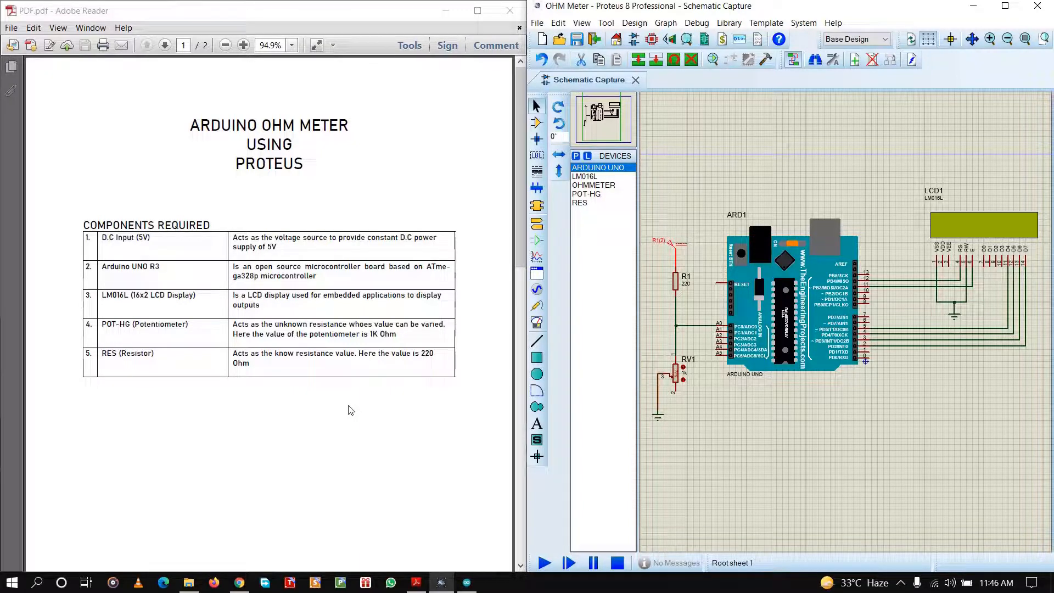
{"action": "mouse_move", "coordinate": [690, 296]}
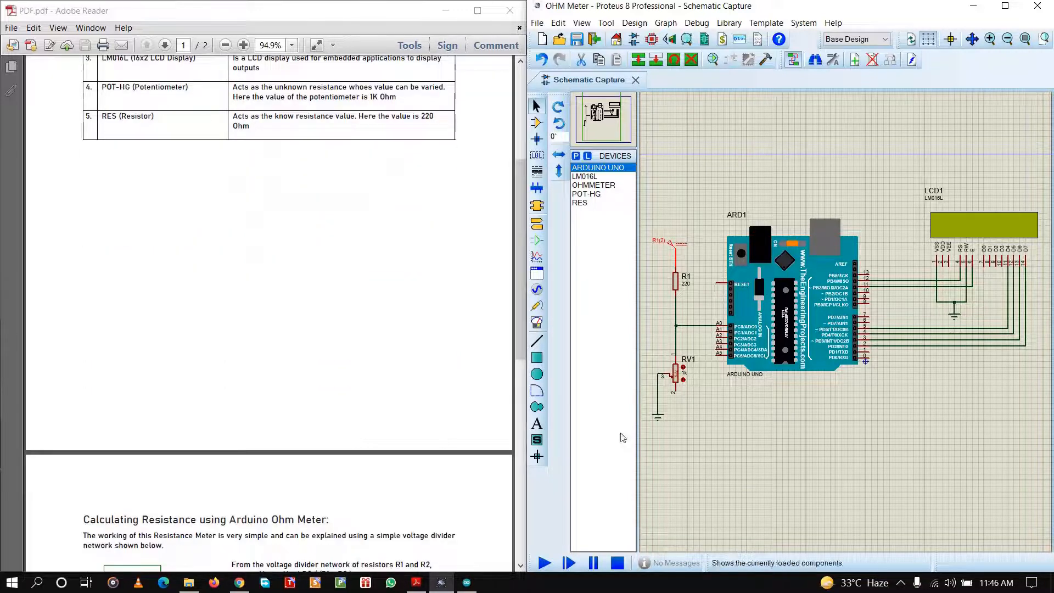
{"action": "scroll", "scroll_direction": "down", "scroll_amount": 3}
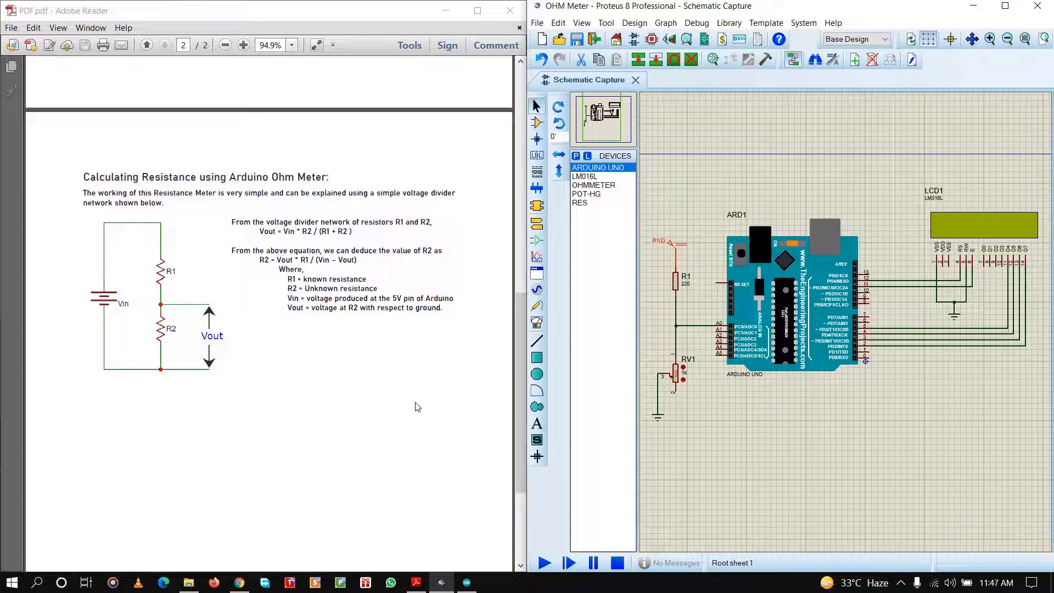
{"action": "mouse_move", "coordinate": [247, 409]}
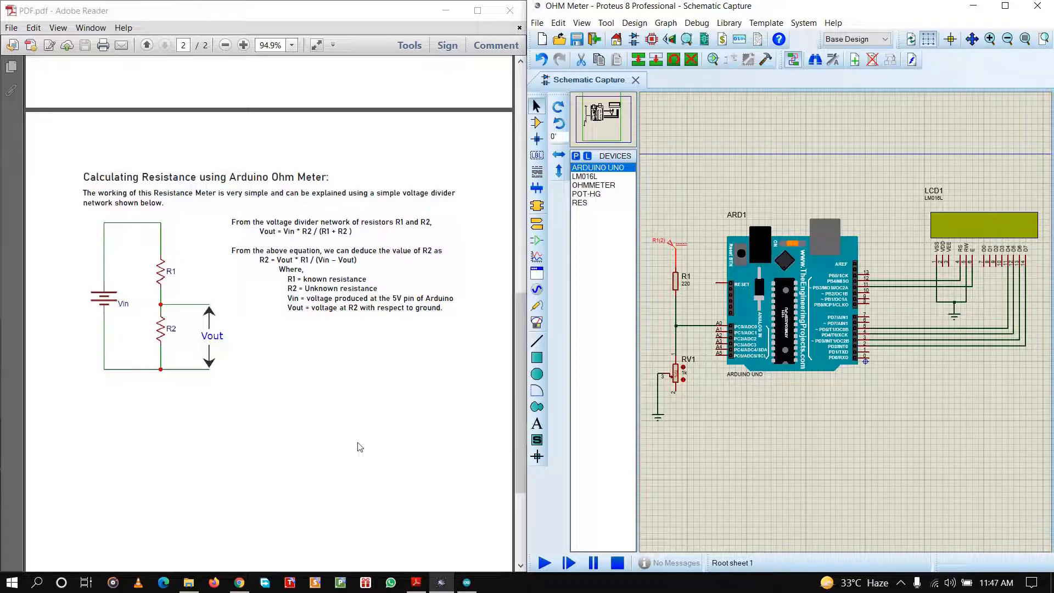
{"action": "mouse_move", "coordinate": [188, 287]}
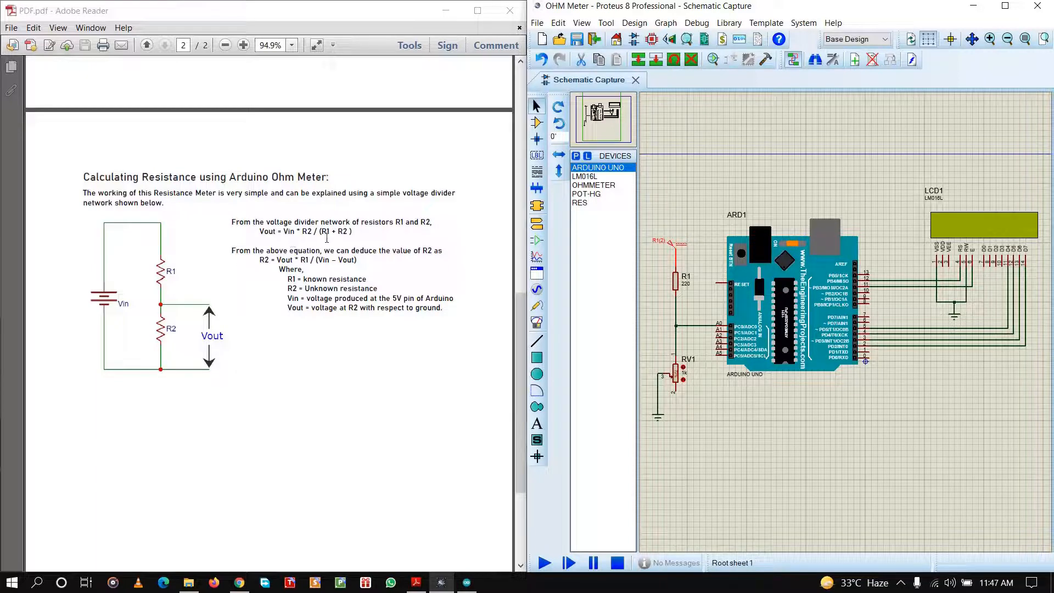
{"action": "mouse_move", "coordinate": [237, 345]}
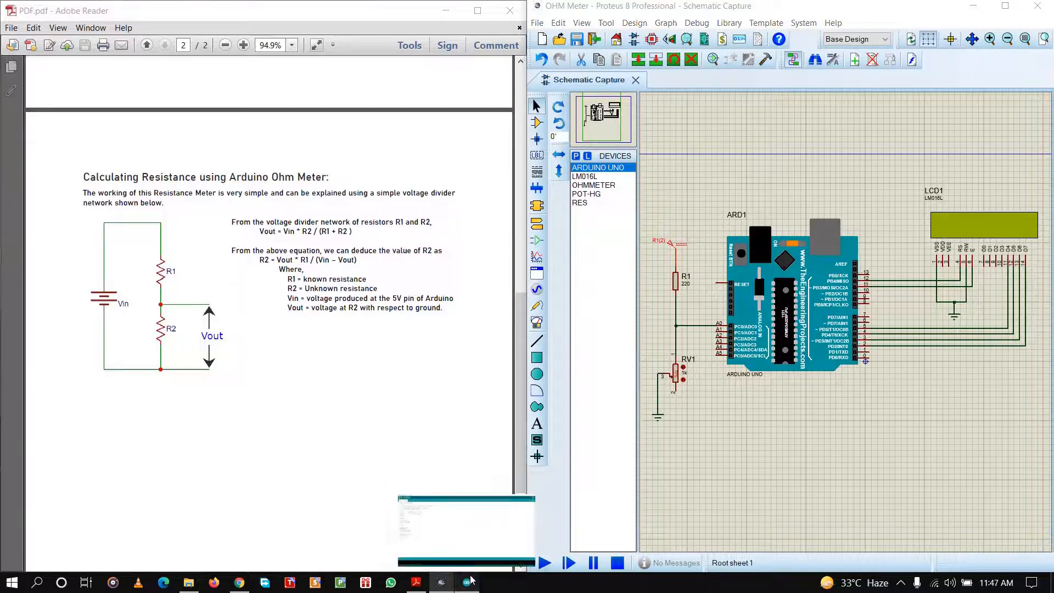
Switch to the Arduino IDE window showing the sketch_jun12a ohm meter code.
{"action": "left_click", "coordinate": [466, 582]}
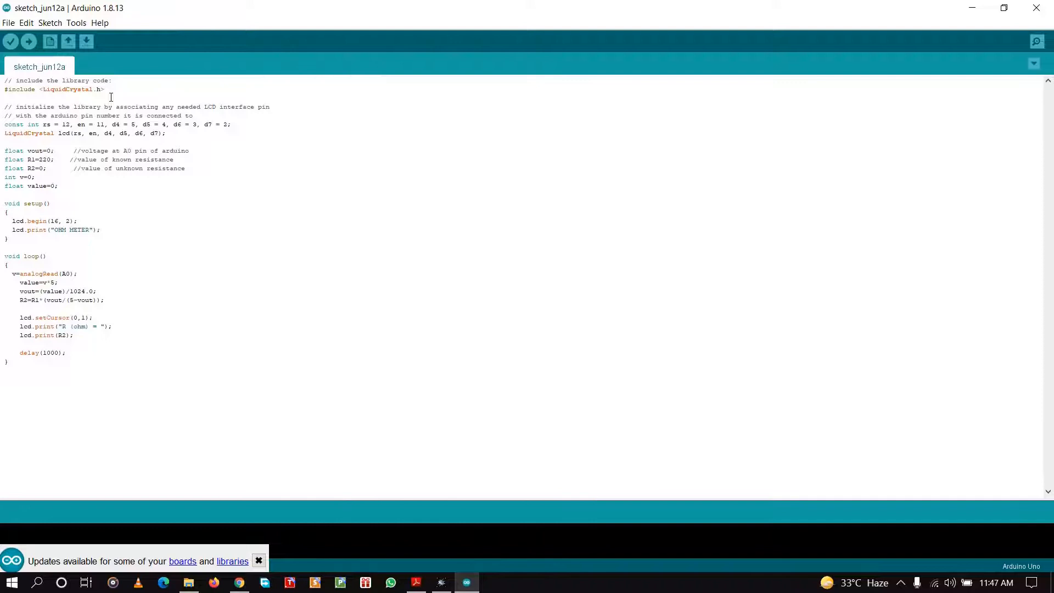
{"action": "mouse_move", "coordinate": [207, 129]}
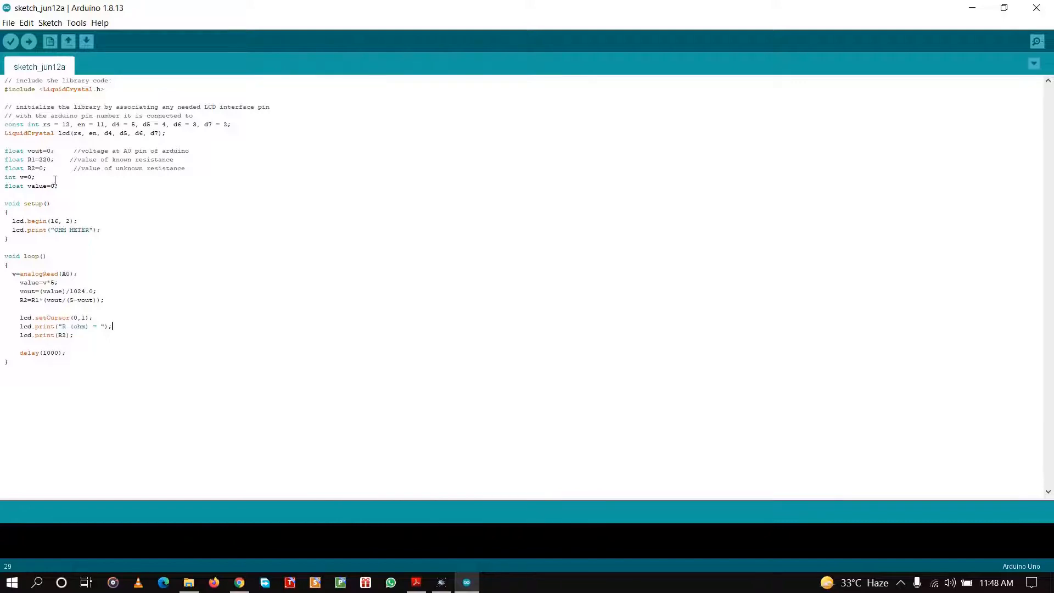
{"action": "mouse_move", "coordinate": [68, 188]}
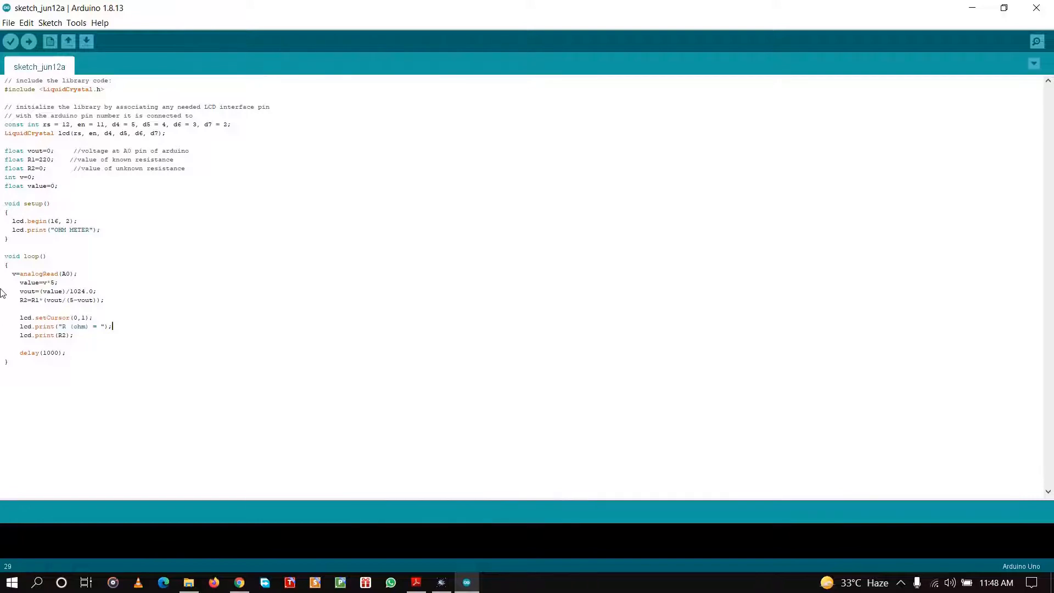
{"action": "mouse_move", "coordinate": [47, 223]}
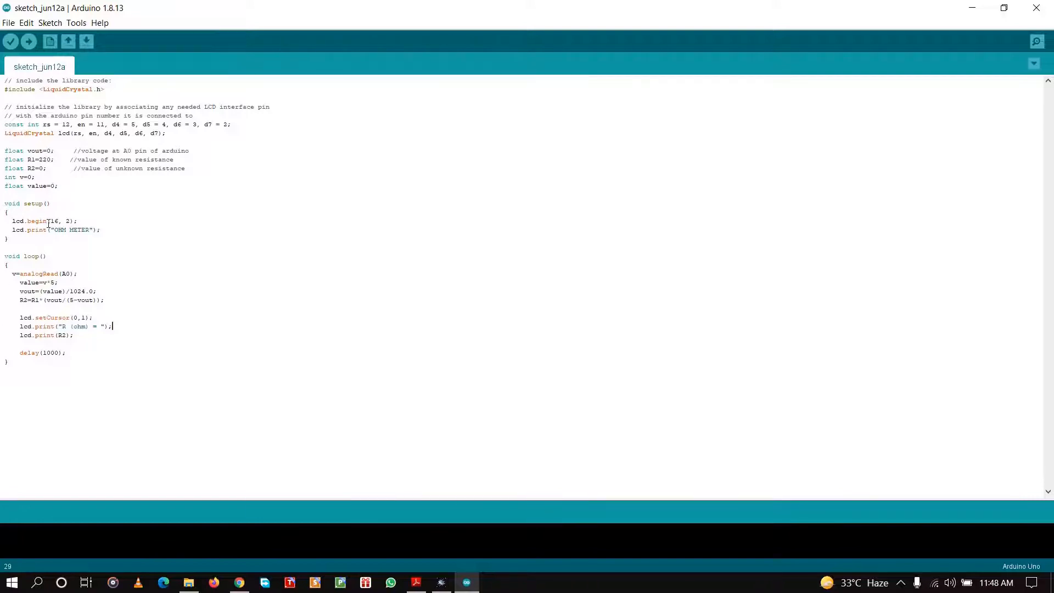
{"action": "mouse_move", "coordinate": [131, 234]}
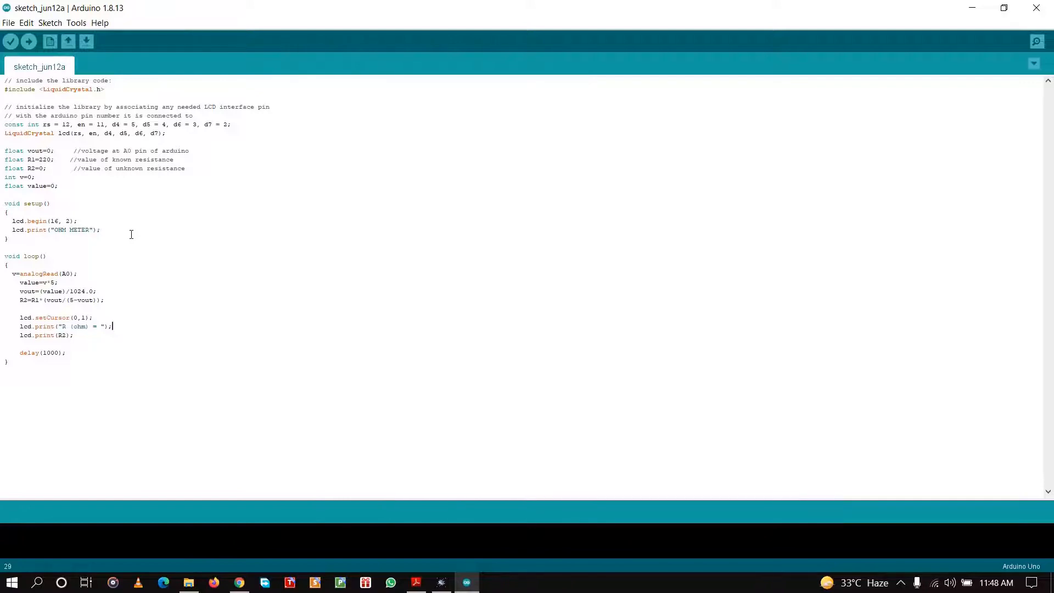
{"action": "mouse_move", "coordinate": [142, 256]}
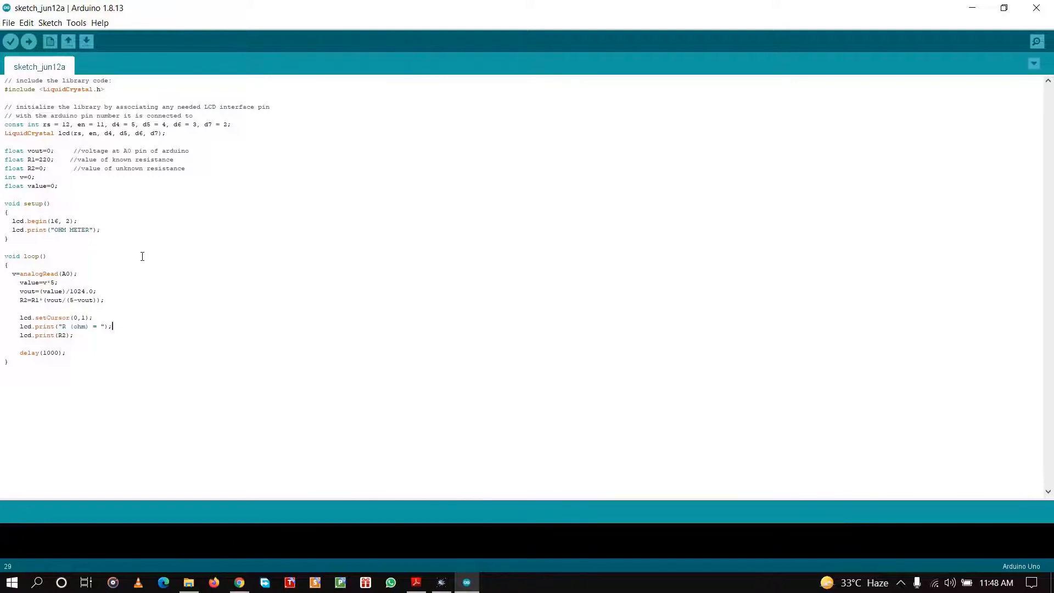
{"action": "mouse_move", "coordinate": [42, 261]}
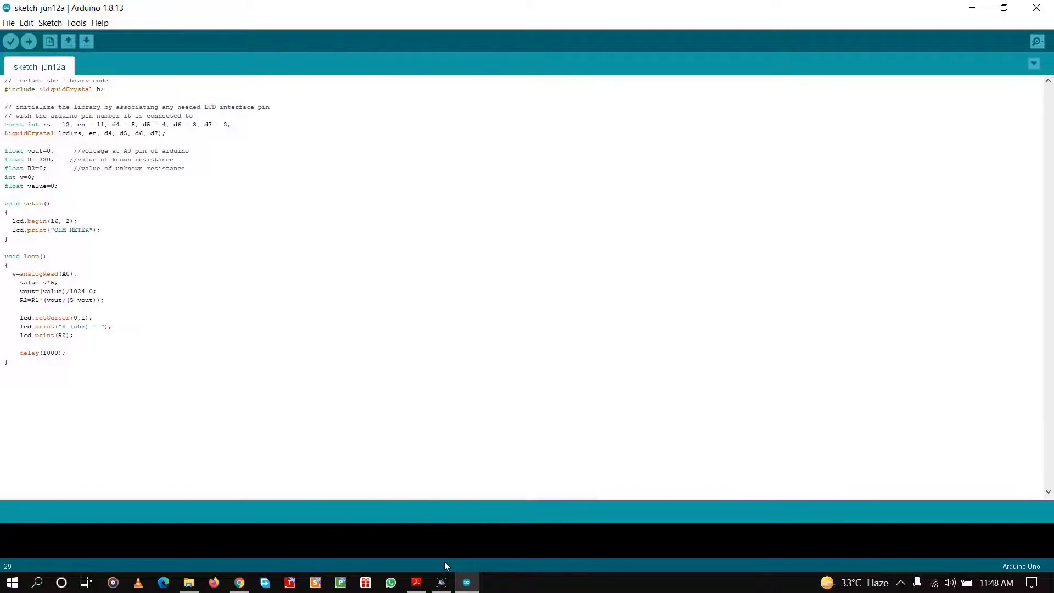
{"action": "left_click", "coordinate": [441, 583]}
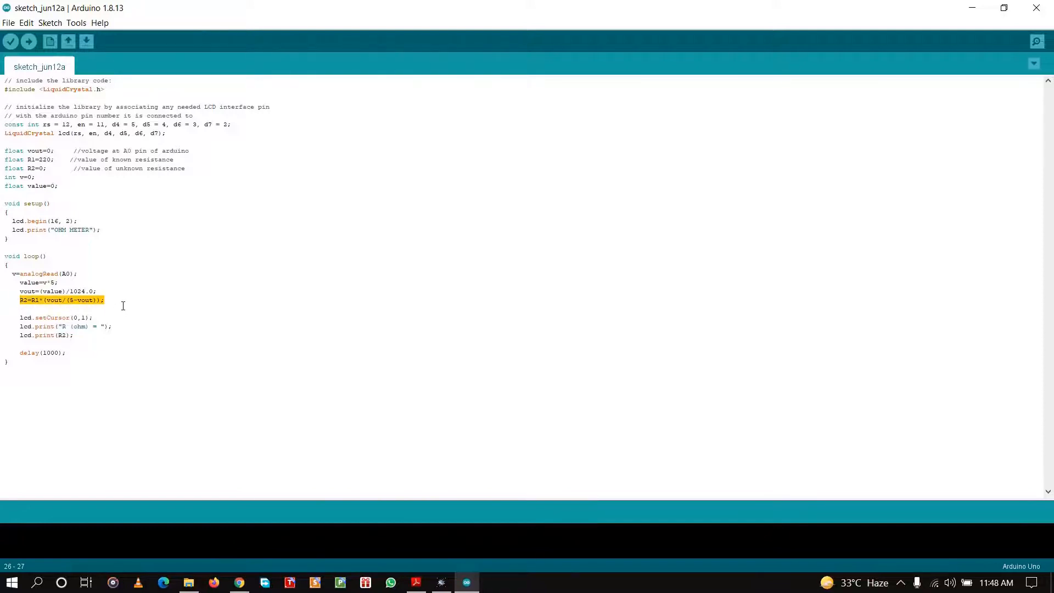
{"action": "left_click", "coordinate": [105, 300]}
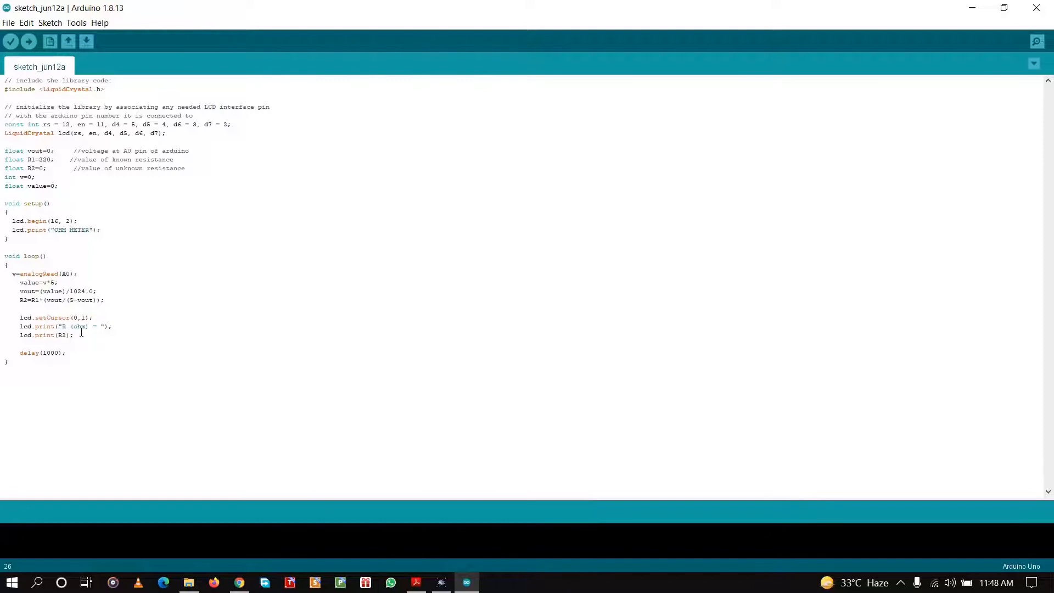
{"action": "mouse_move", "coordinate": [85, 340]}
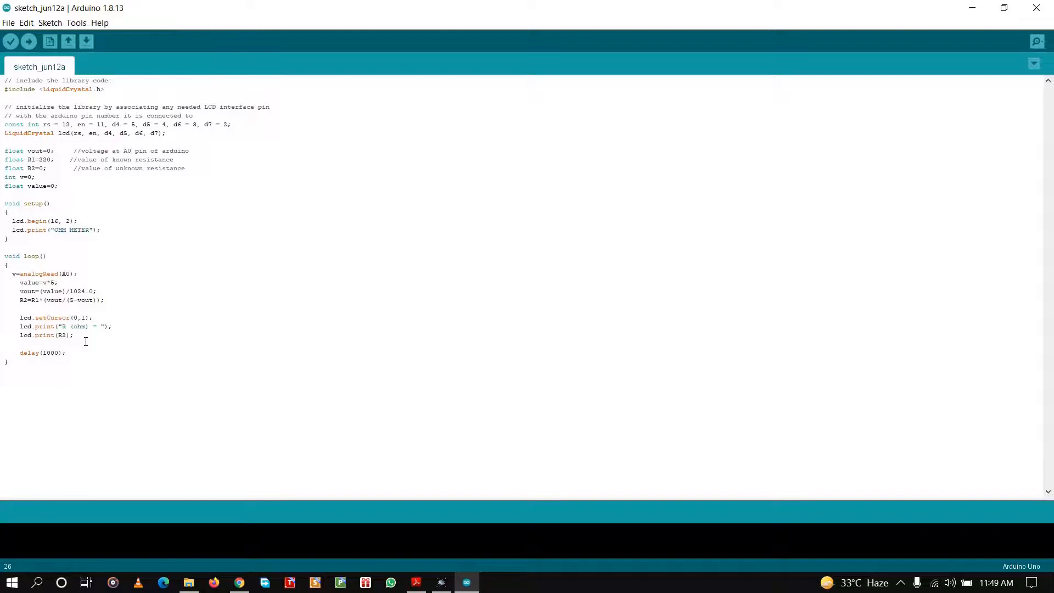
{"action": "left_click", "coordinate": [11, 42]}
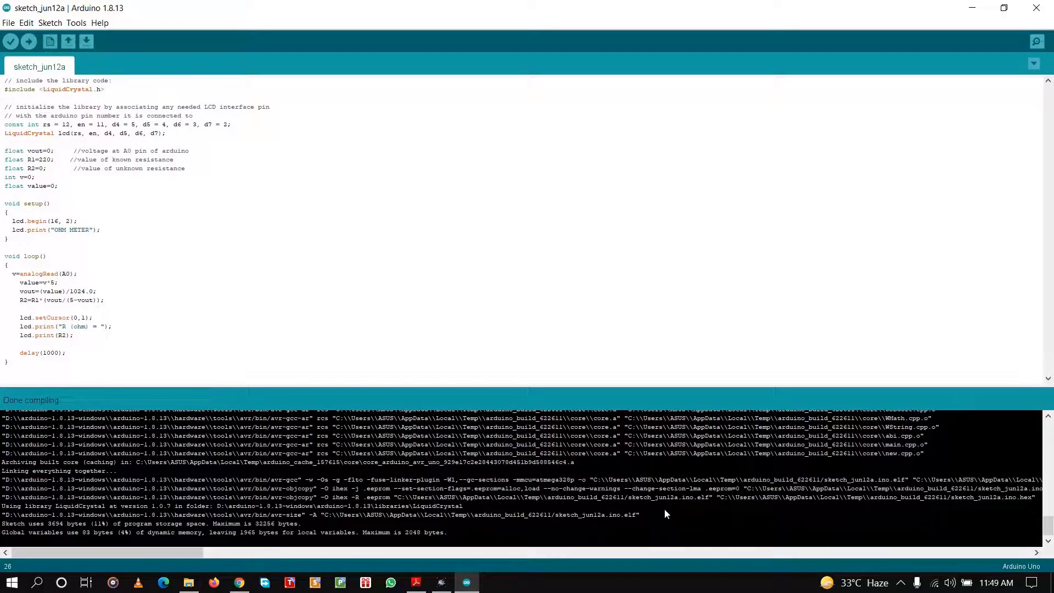
{"action": "mouse_move", "coordinate": [723, 500]}
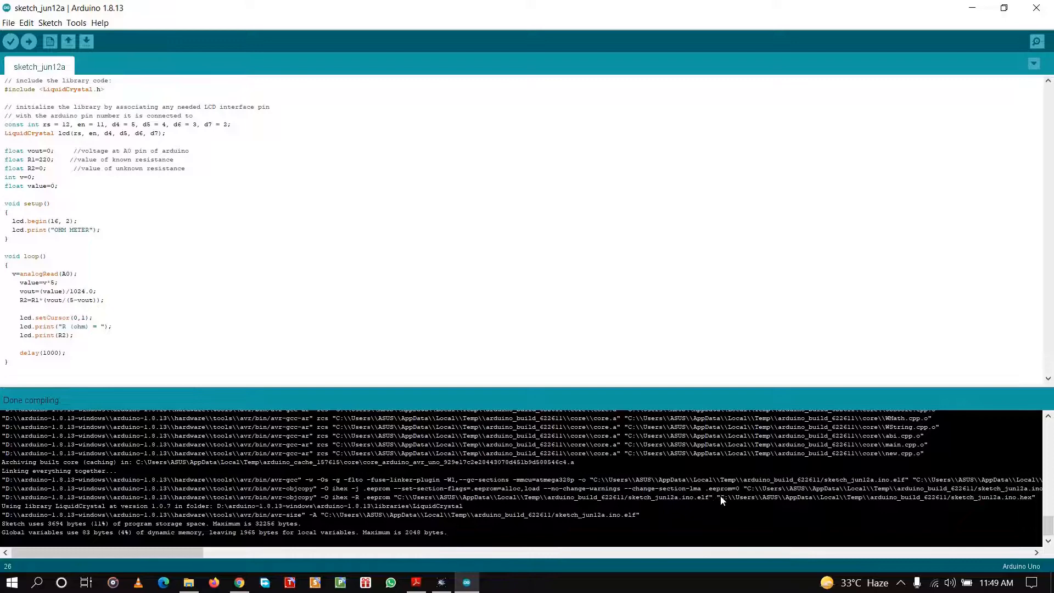
Select the compiled sketch_jun12a.ino.hex path in the output console.
{"action": "left_click_drag", "start_coordinate": [719, 498], "coordinate": [1036, 497]}
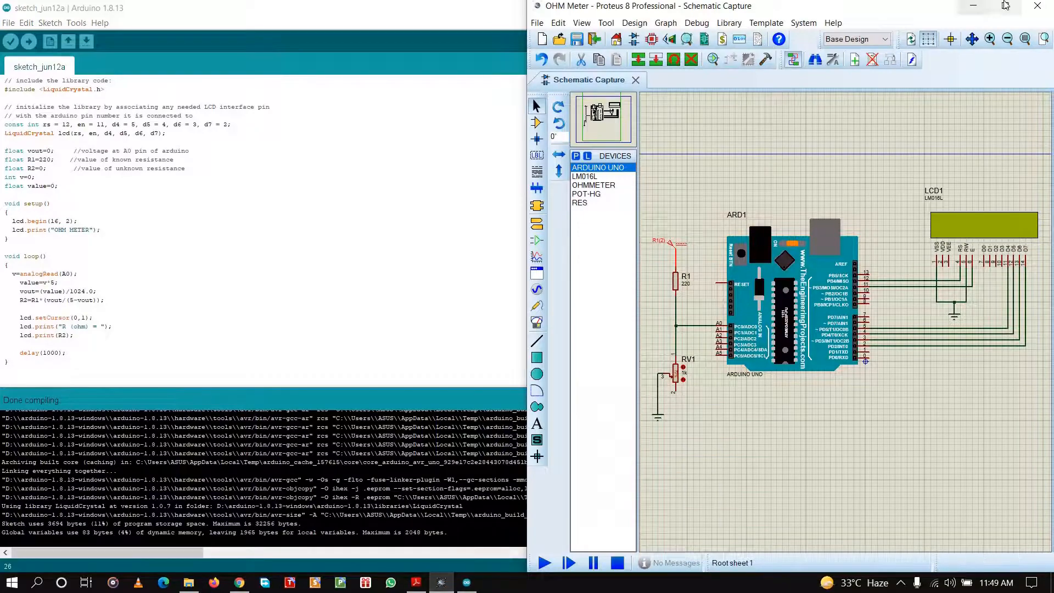
Set the Arduino UNO ARD1 program file to the compiled sketch_jun12a.ino.hex.
{"action": "left_click", "coordinate": [1005, 5]}
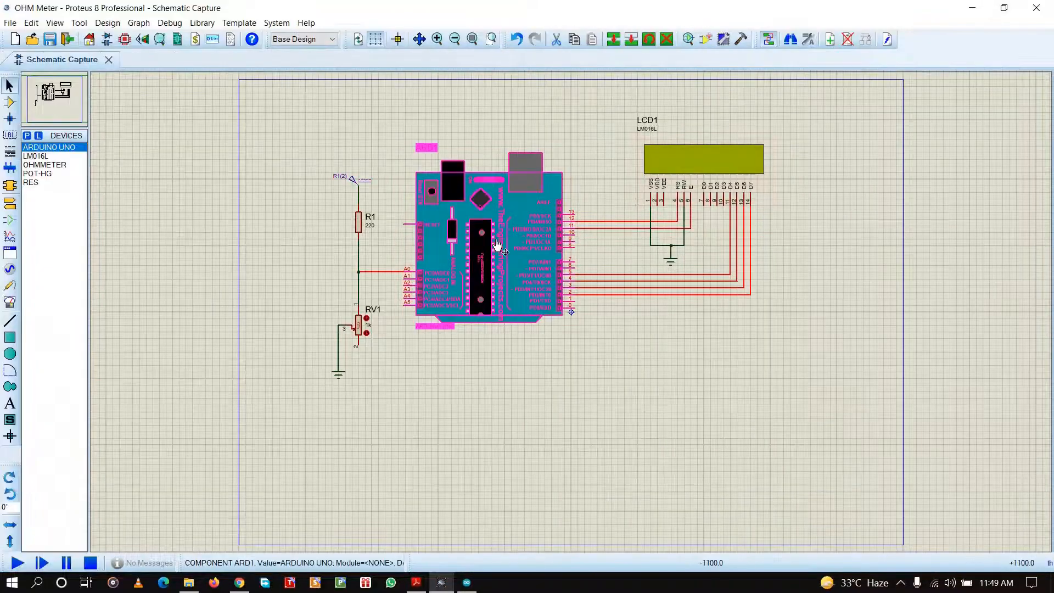
{"action": "double_click", "coordinate": [497, 242]}
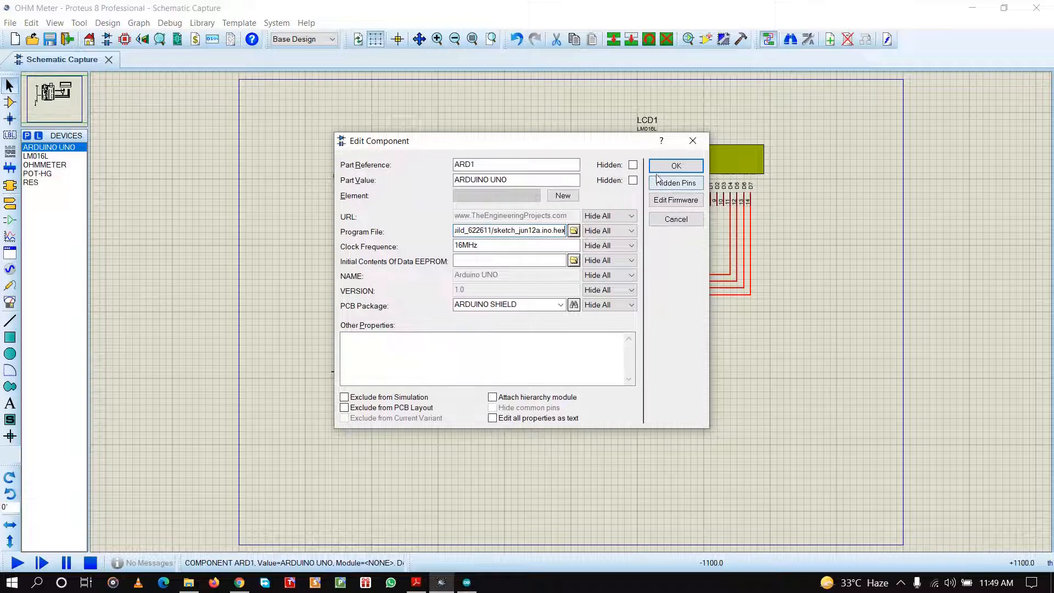
{"action": "left_click", "coordinate": [675, 166]}
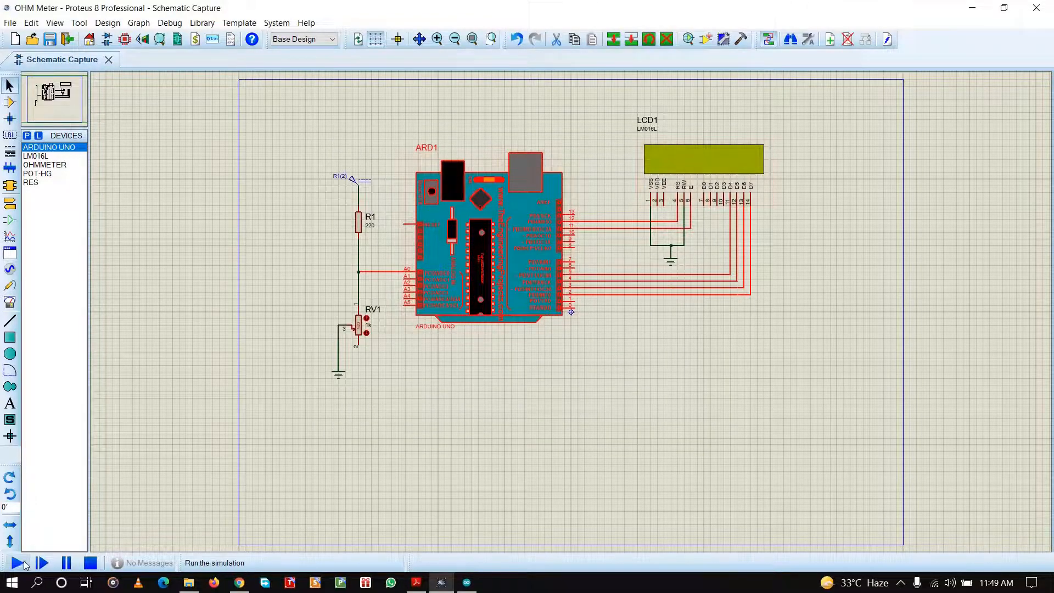
Start the simulation so the LCD shows OHM METER and R (ohm) = 718.67.
{"action": "left_click", "coordinate": [13, 563]}
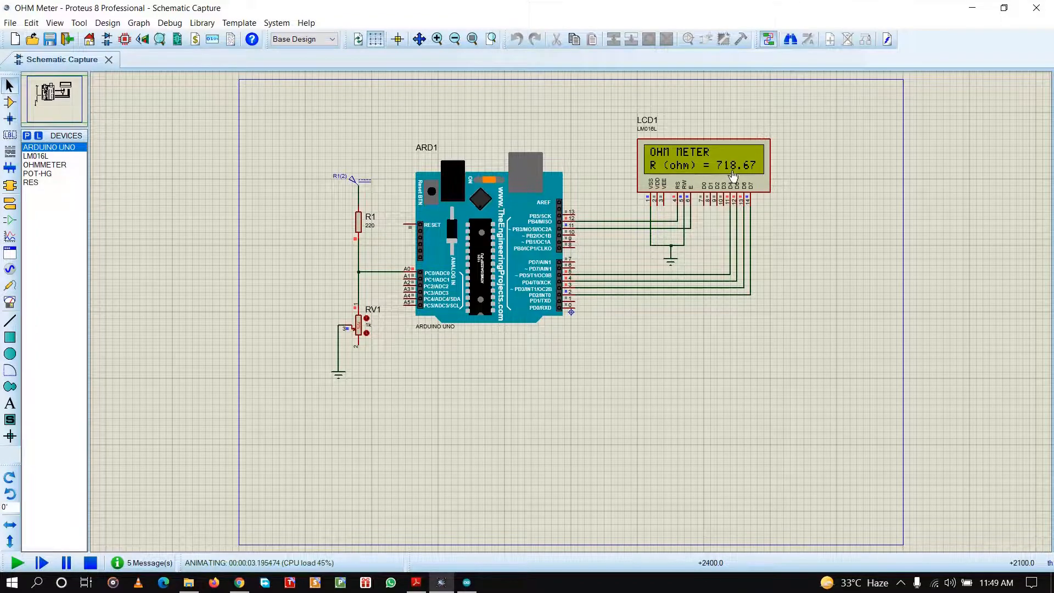
{"action": "mouse_move", "coordinate": [364, 339]}
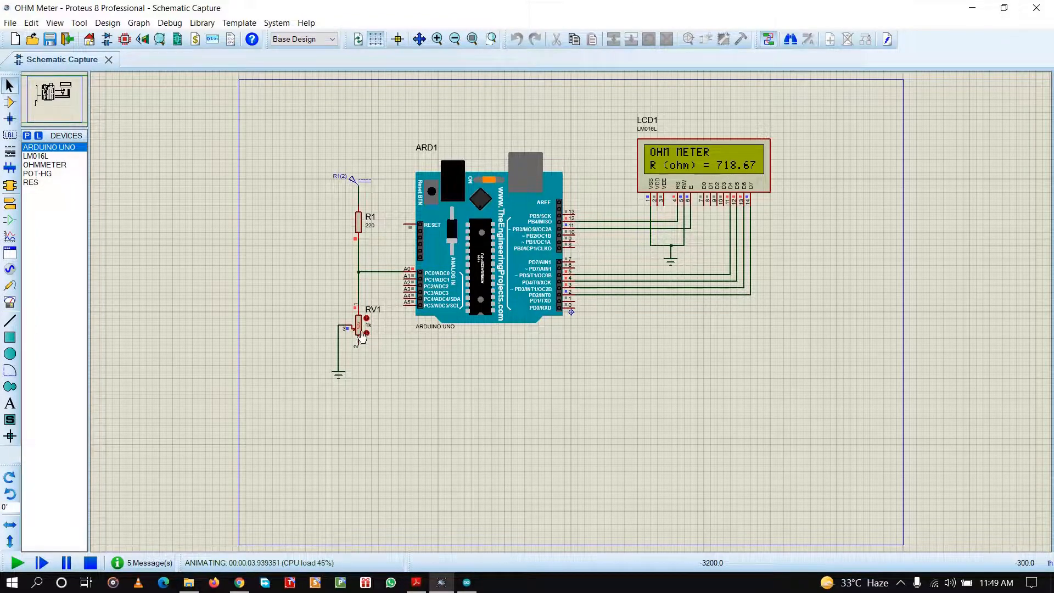